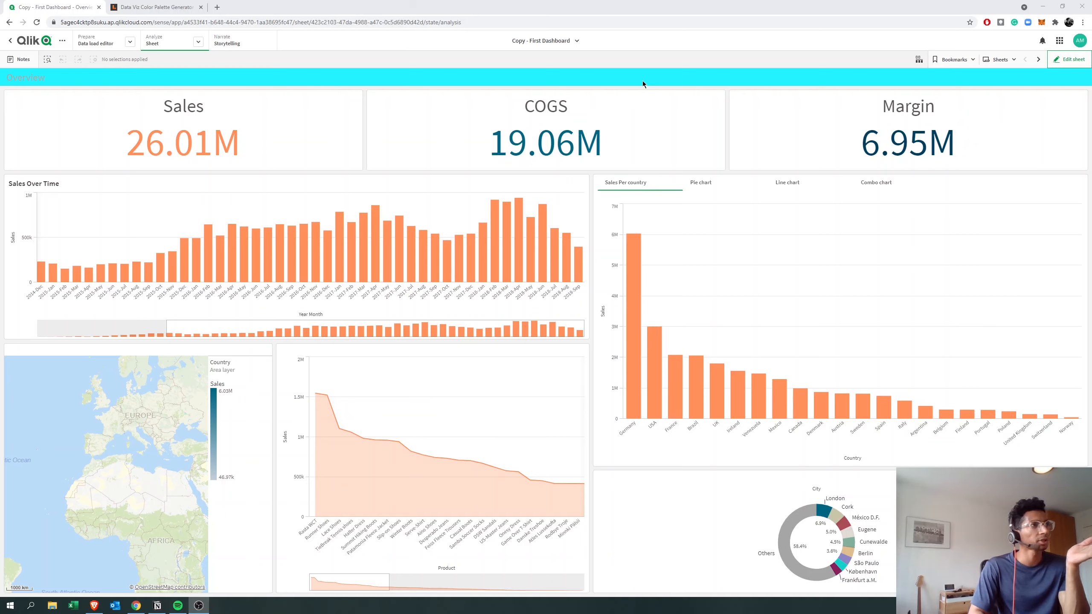
{"action": "mouse_move", "coordinate": [669, 85]}
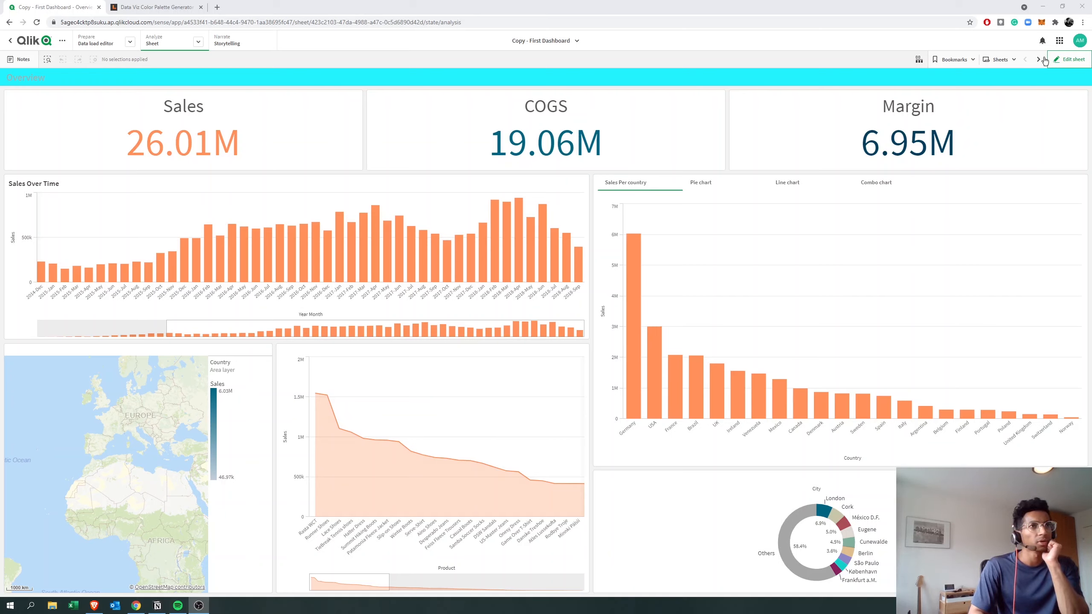
Enter edit mode on the 'Copy - First Dashboard' sales overview sheet
{"action": "left_click", "coordinate": [1072, 59]}
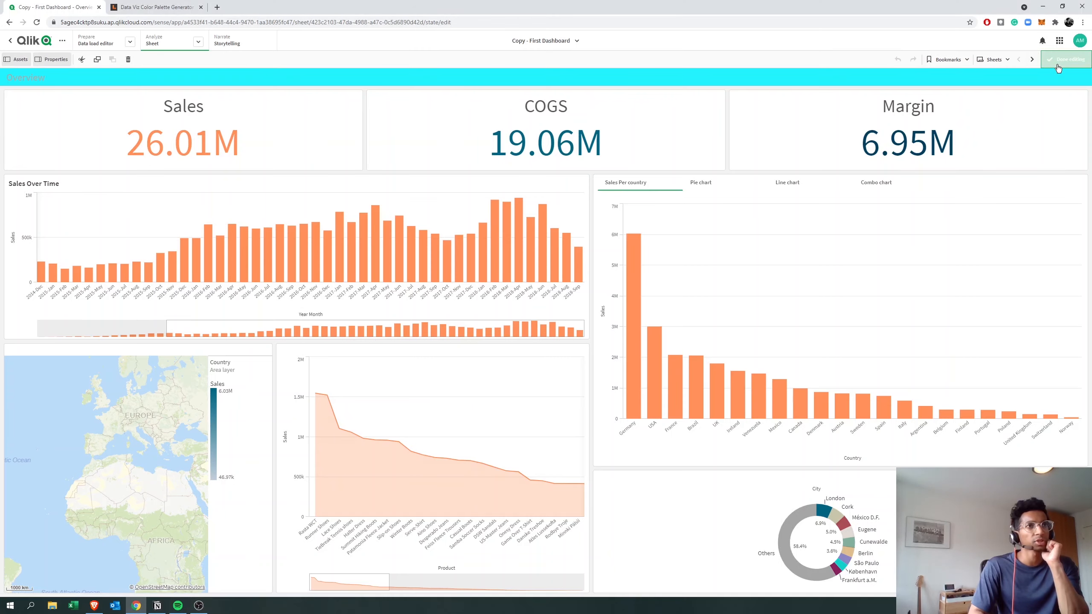
Show the app options panel with Appearance and Sheet title styling via the sheet title dropdown
{"action": "left_click", "coordinate": [1058, 59]}
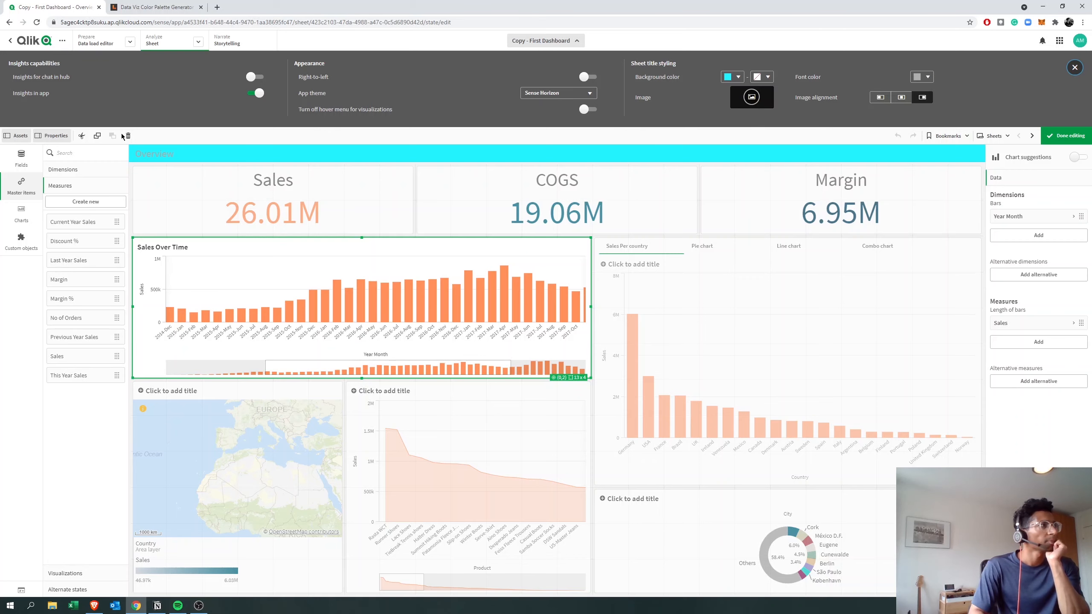
{"action": "left_click", "coordinate": [1075, 67]}
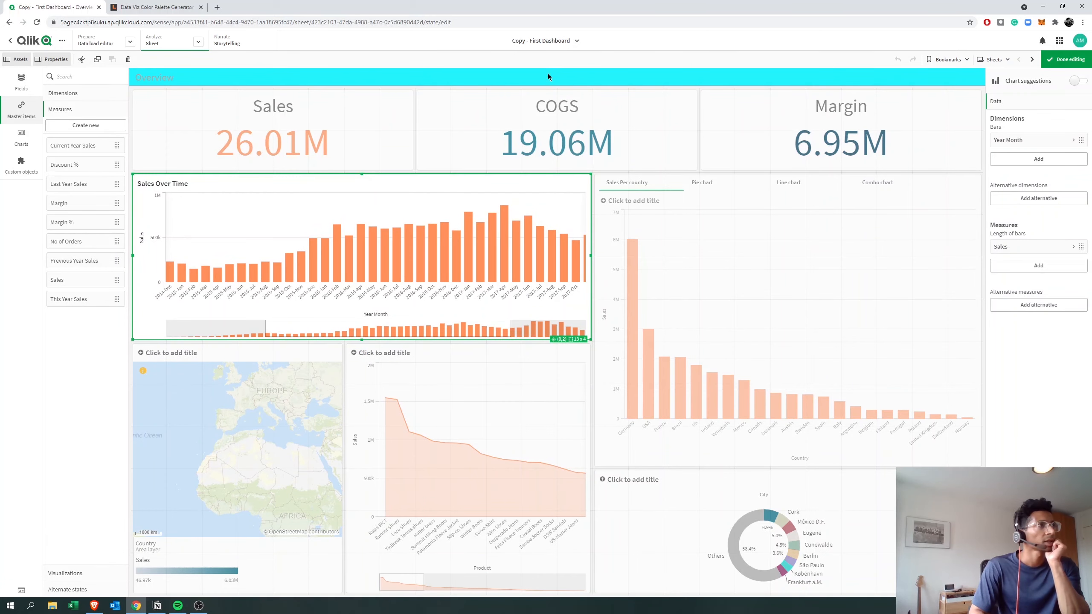
{"action": "left_click", "coordinate": [545, 40]}
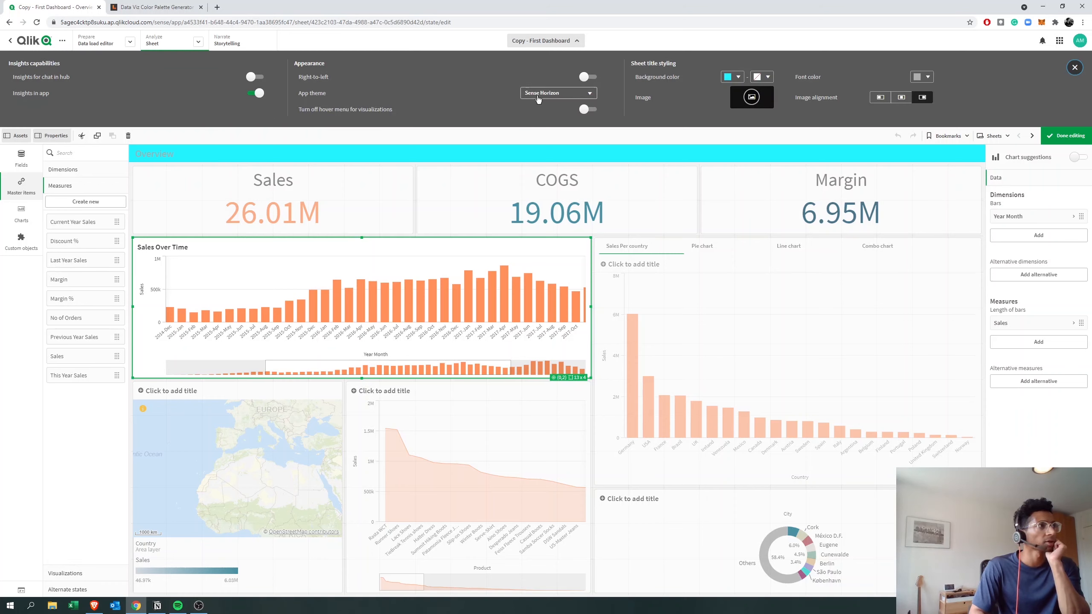
Try the Sense Classic app theme, then apply Sense Breeze, recoloring the charts
{"action": "left_click", "coordinate": [557, 93]}
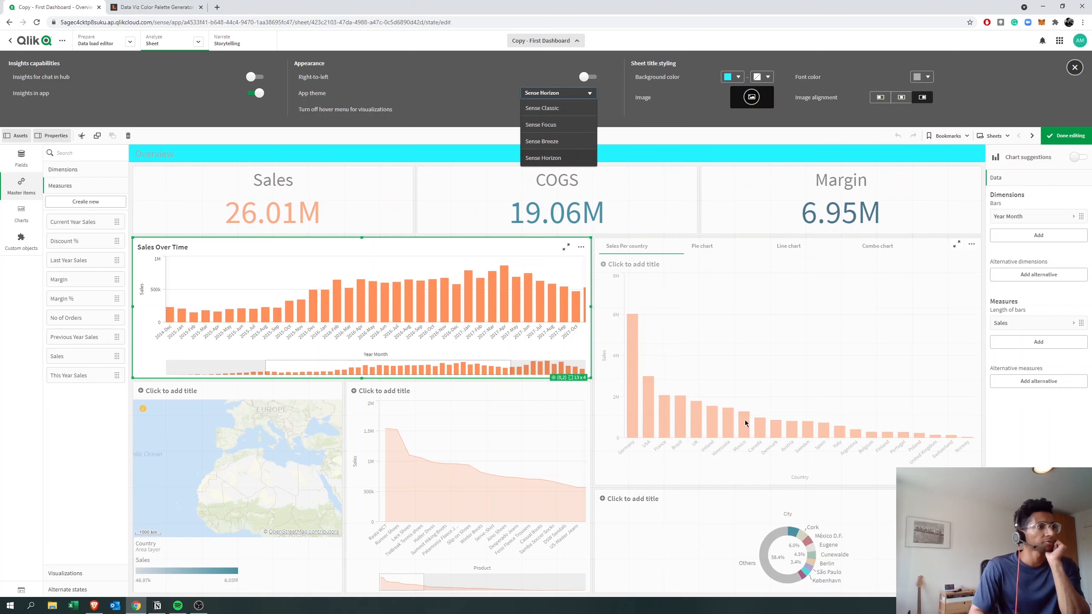
{"action": "mouse_move", "coordinate": [542, 108]}
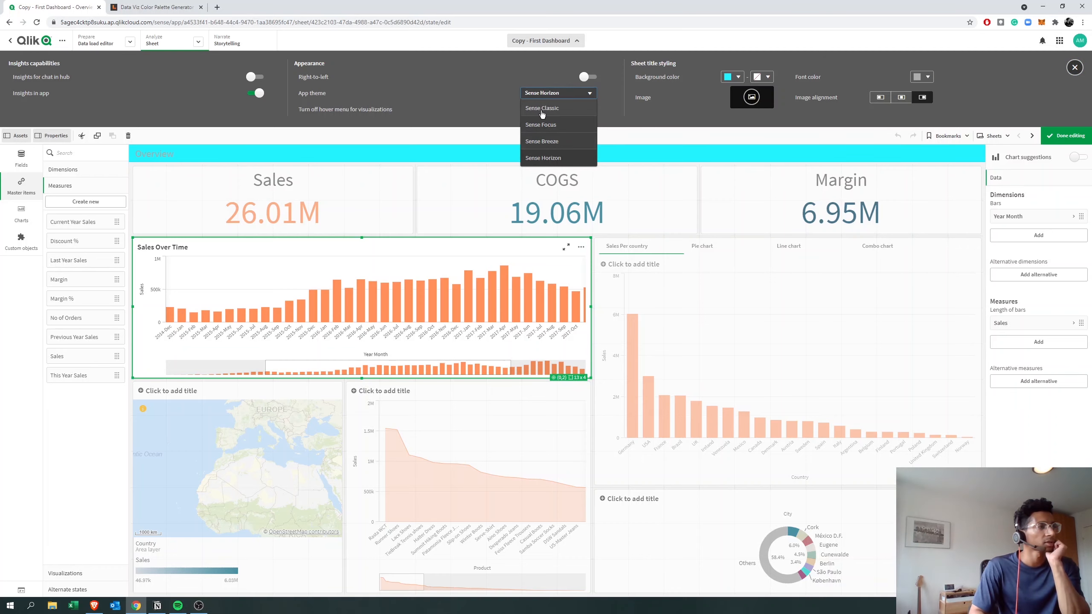
{"action": "left_click", "coordinate": [541, 109]}
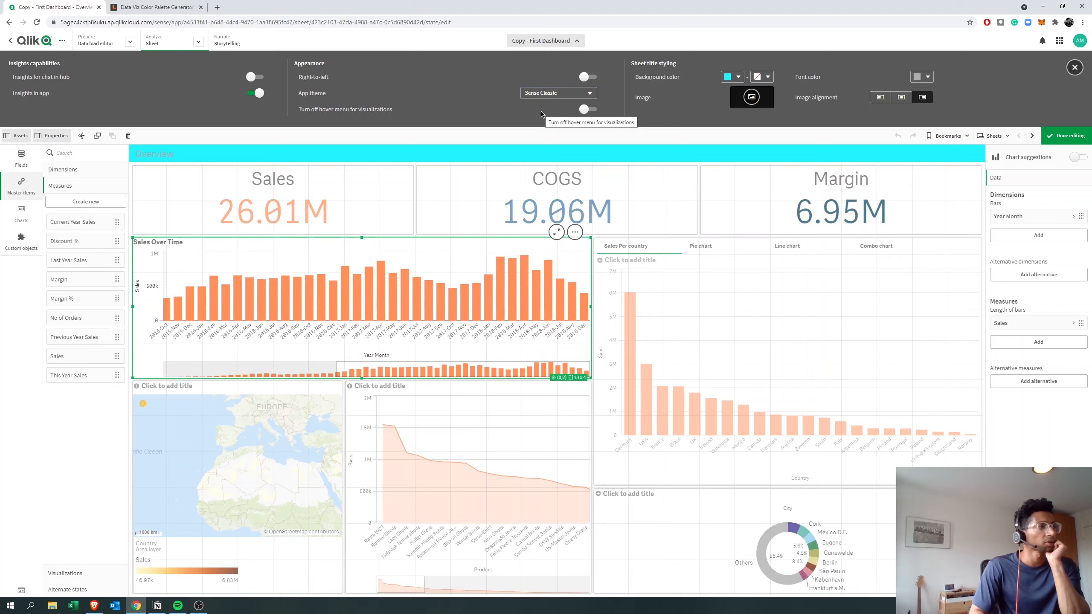
{"action": "mouse_move", "coordinate": [557, 93]}
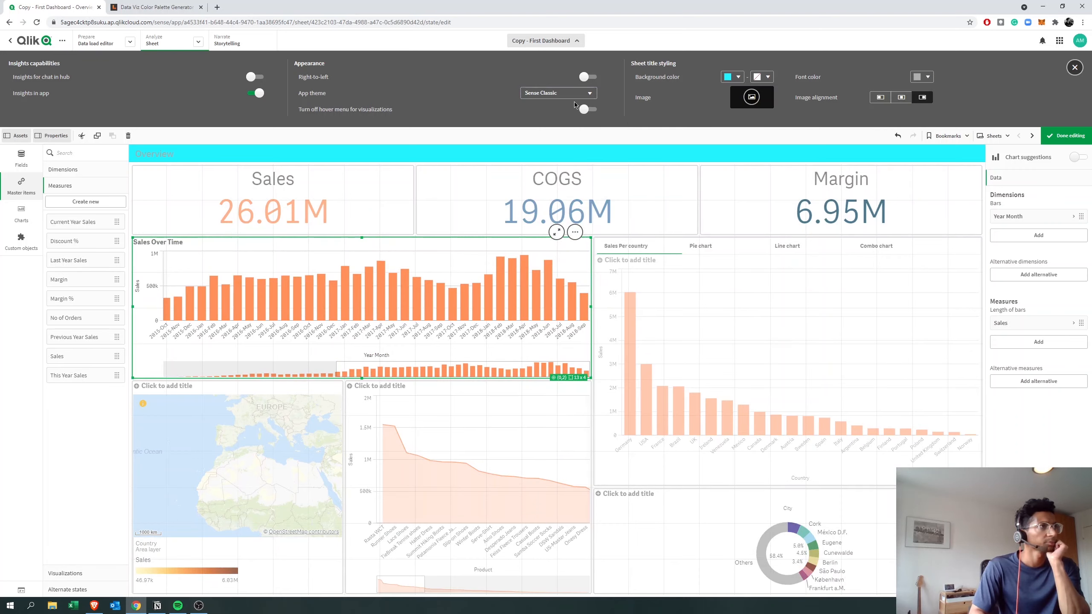
{"action": "left_click", "coordinate": [557, 93]}
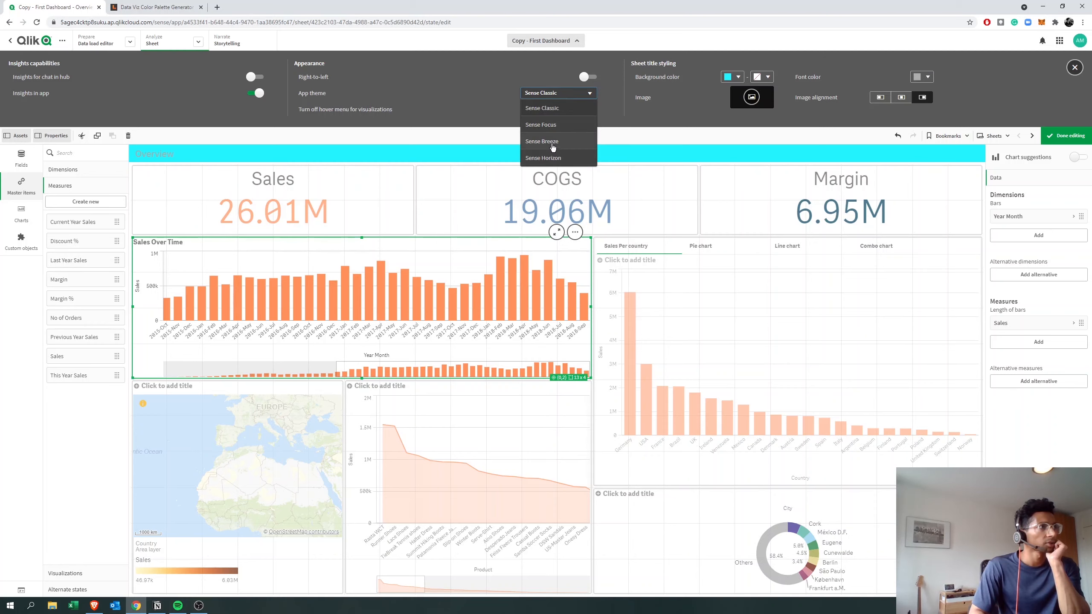
{"action": "left_click", "coordinate": [542, 141]}
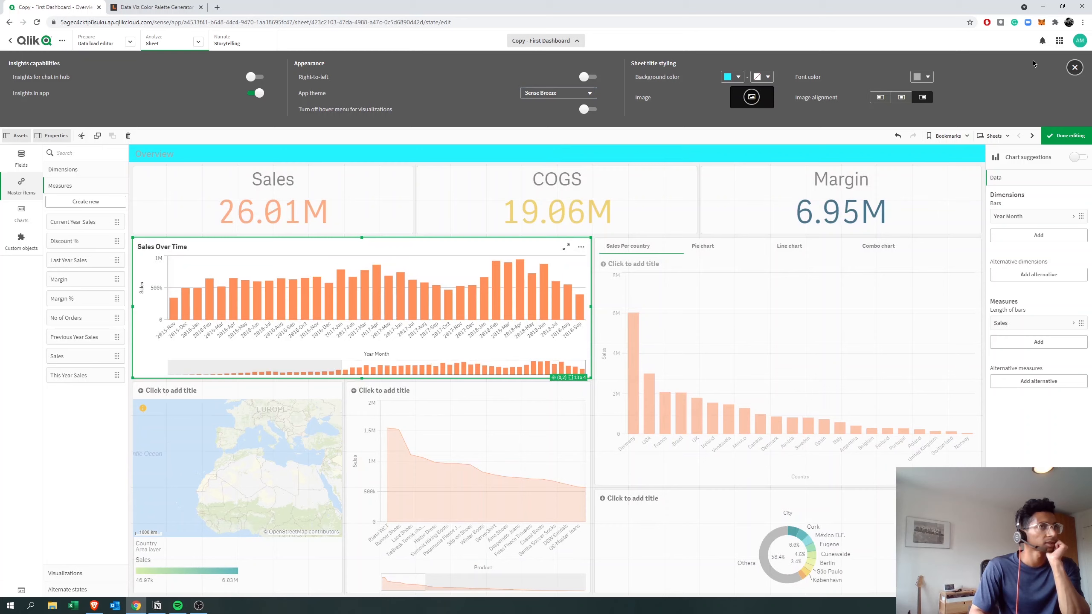
{"action": "mouse_move", "coordinate": [605, 258]}
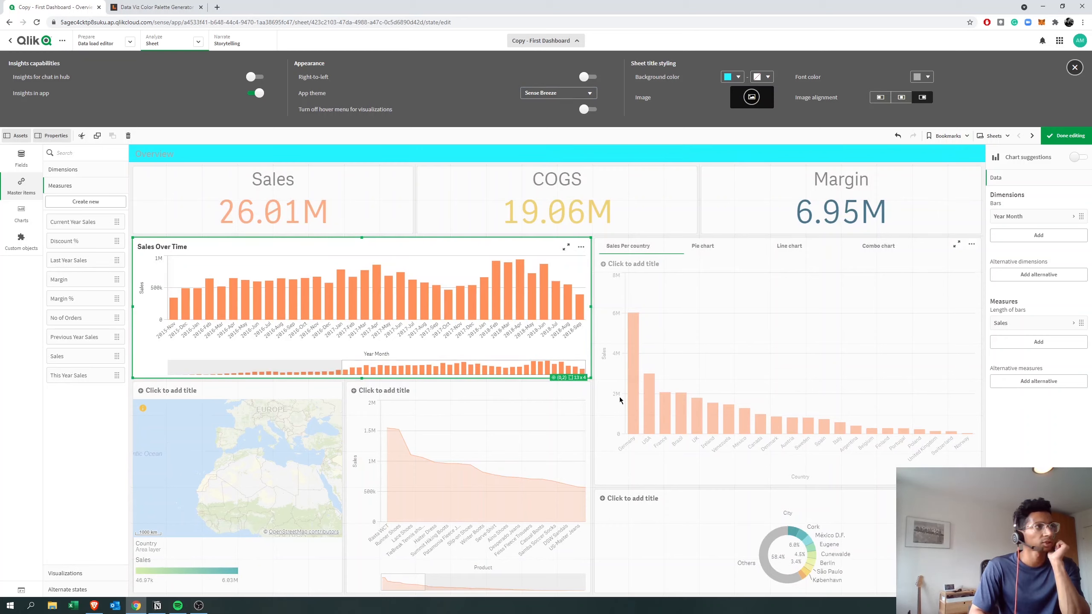
{"action": "mouse_move", "coordinate": [383, 232]}
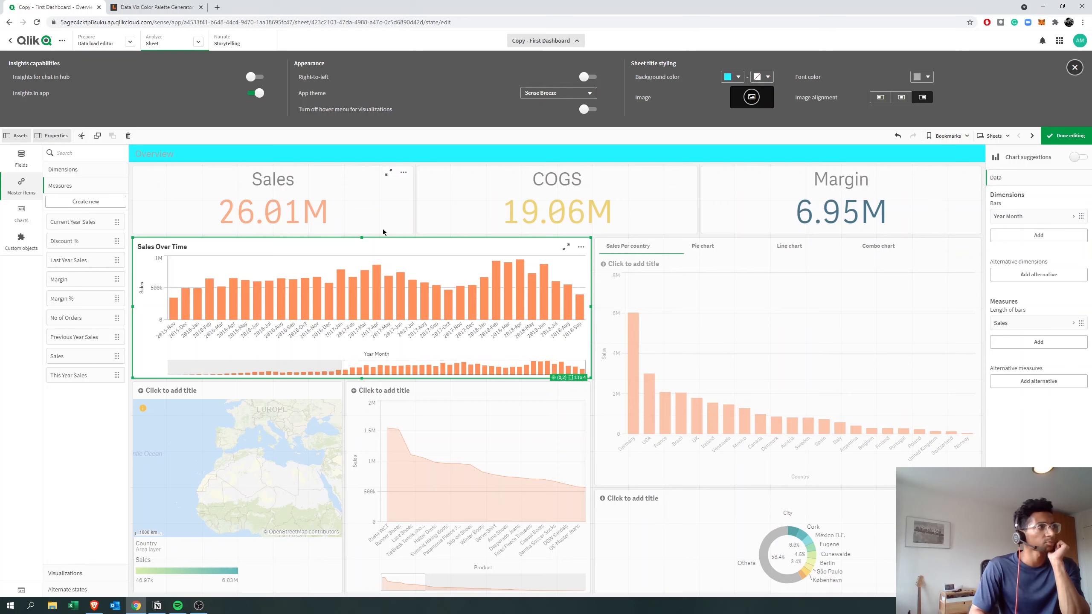
{"action": "left_click", "coordinate": [557, 93]}
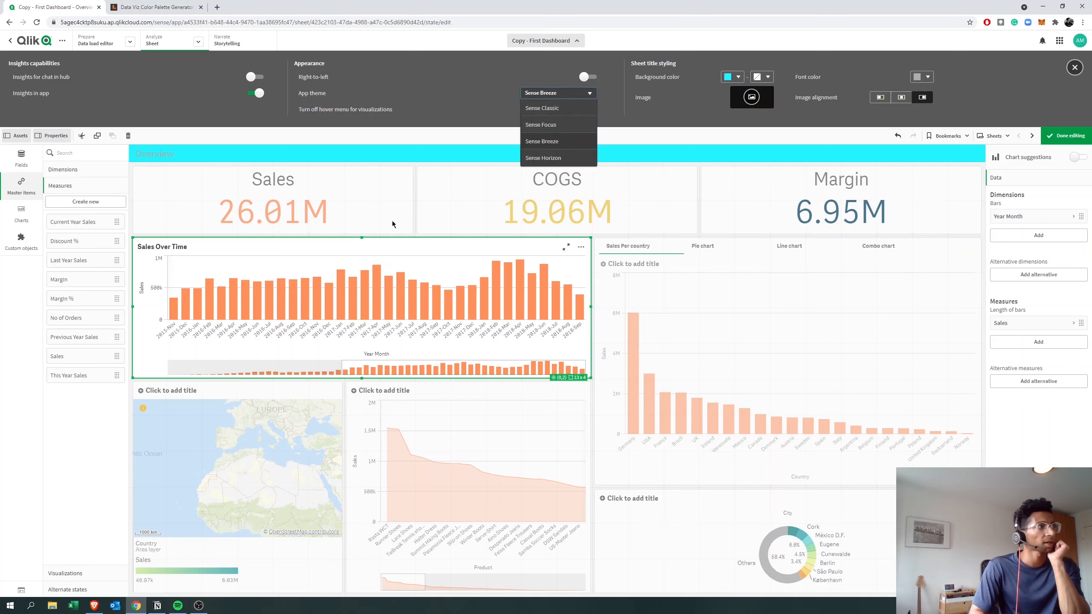
{"action": "mouse_move", "coordinate": [613, 367]}
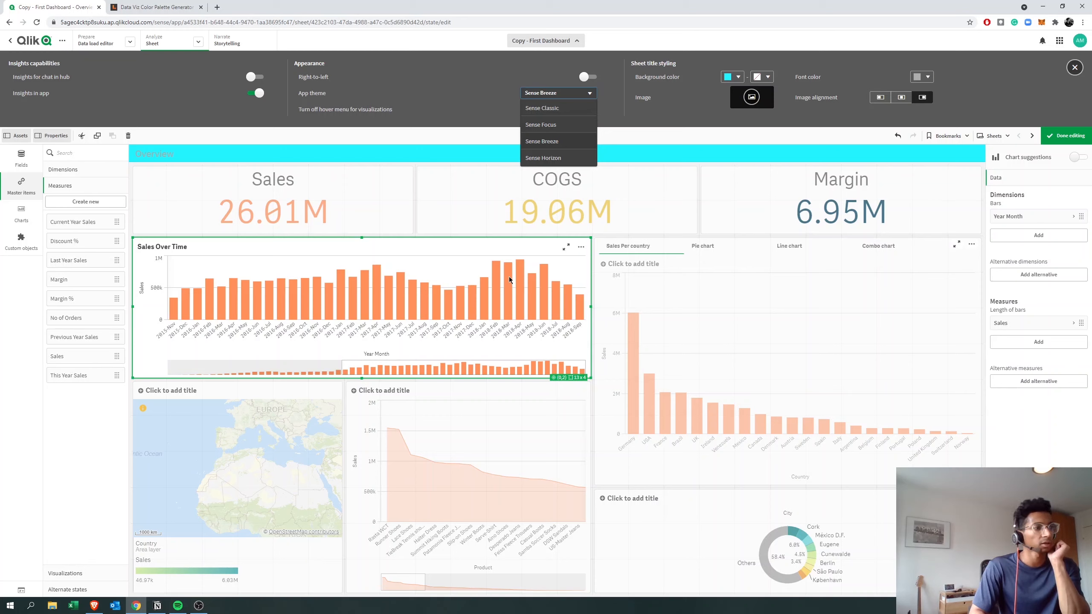
{"action": "mouse_move", "coordinate": [554, 202]}
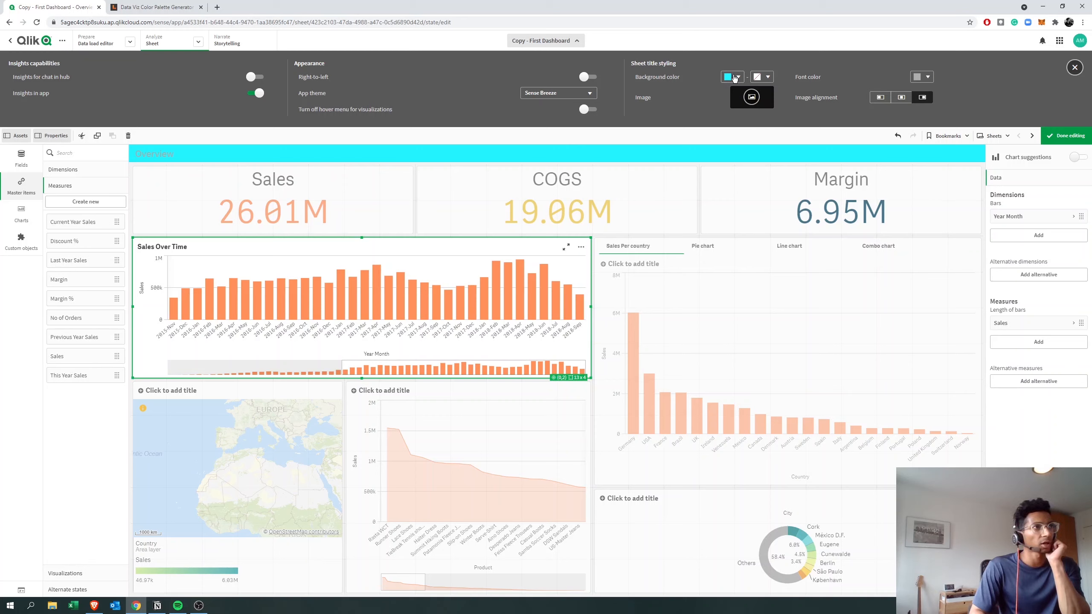
Set the sheet title background to yellow with a grey second gradient colour
{"action": "left_click", "coordinate": [729, 77]}
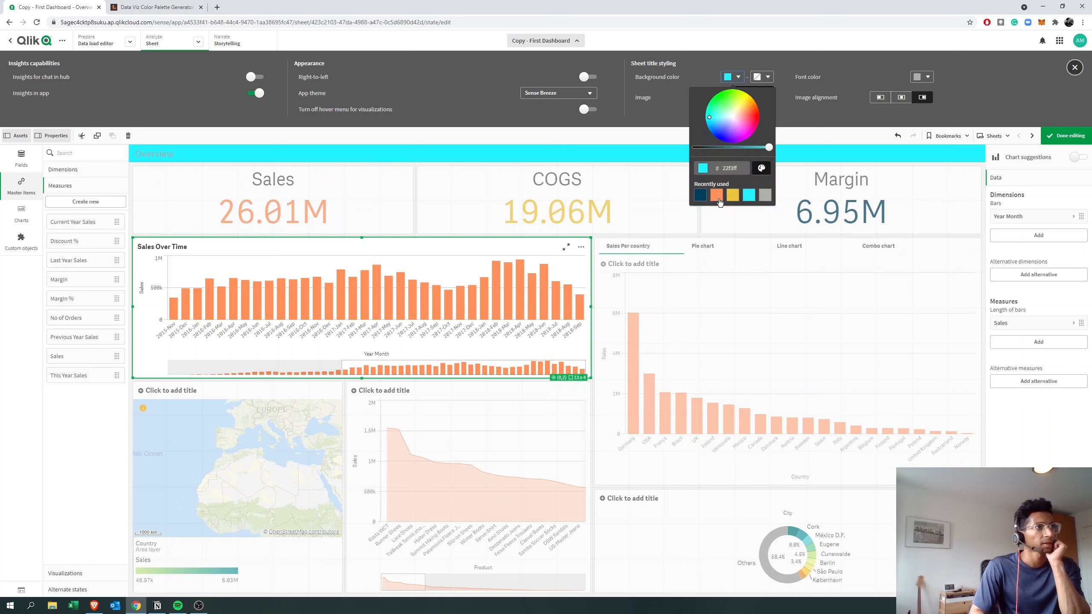
{"action": "left_click", "coordinate": [760, 168]}
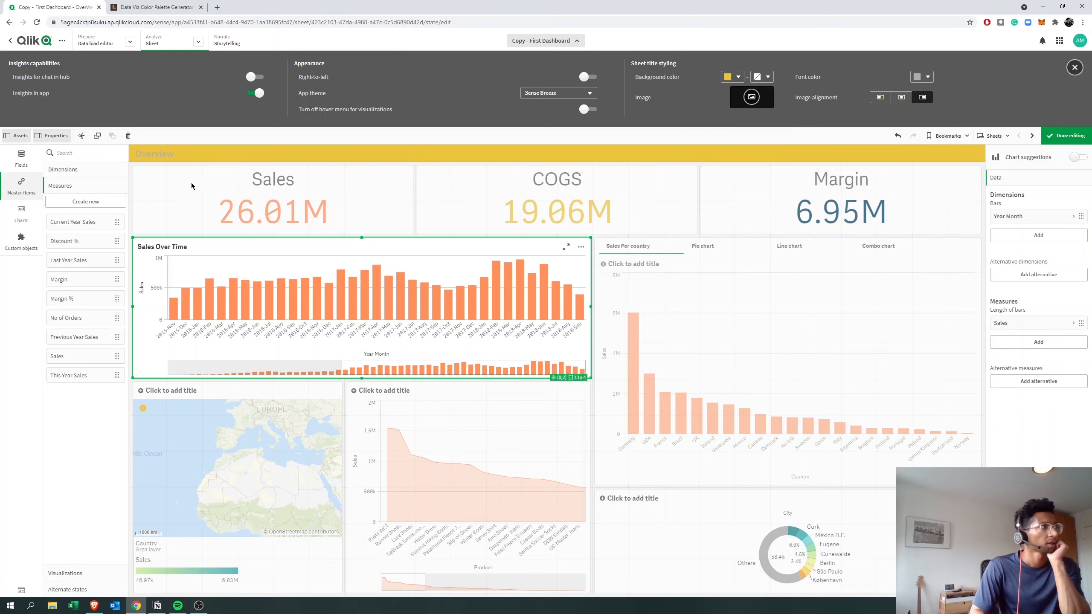
{"action": "mouse_move", "coordinate": [779, 159]}
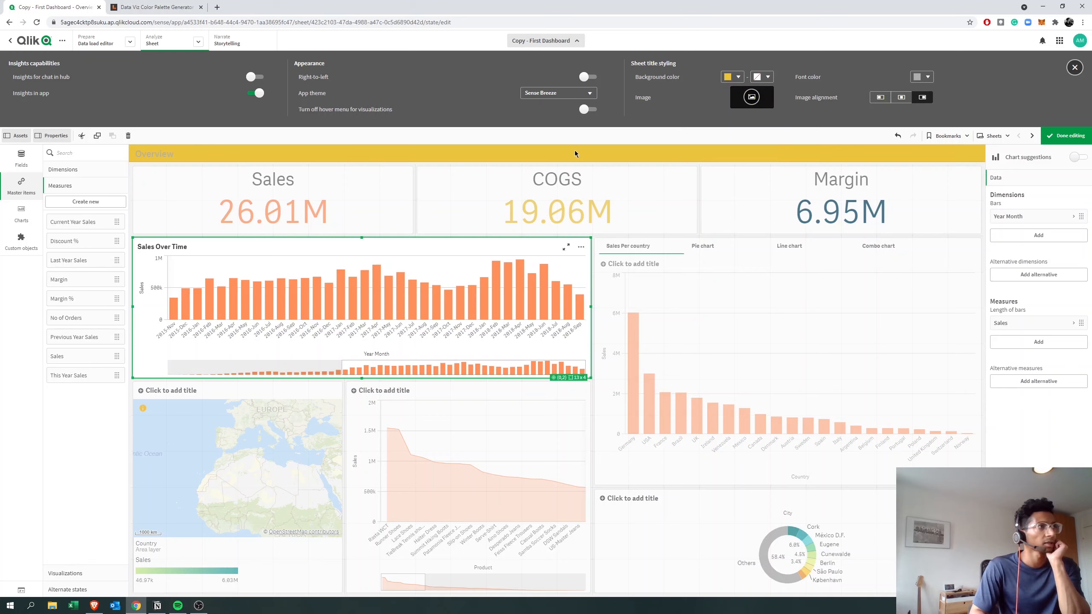
{"action": "mouse_move", "coordinate": [627, 163]}
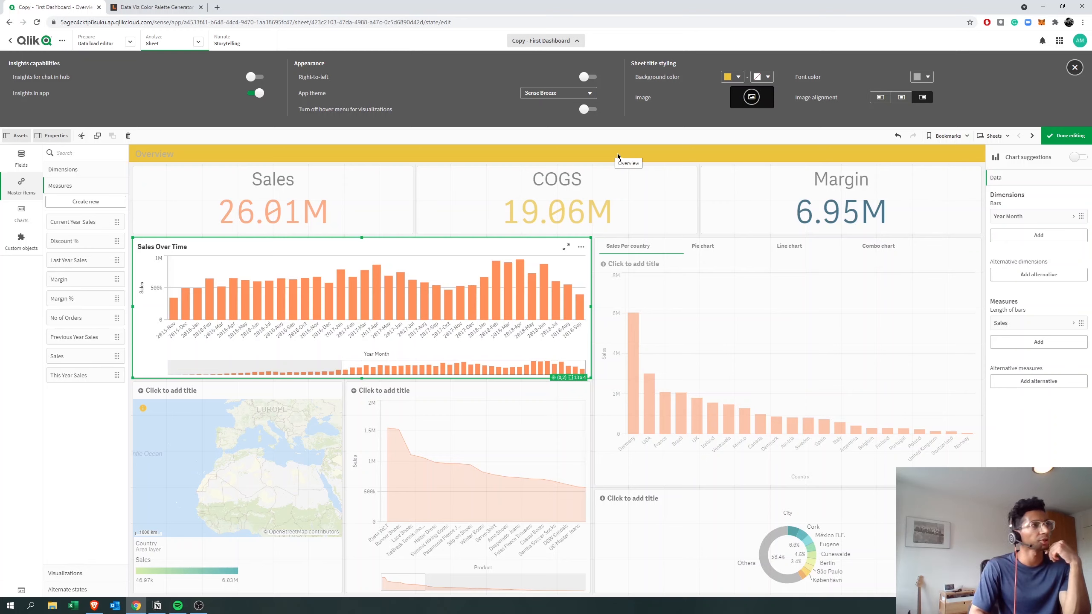
{"action": "left_click", "coordinate": [730, 76]}
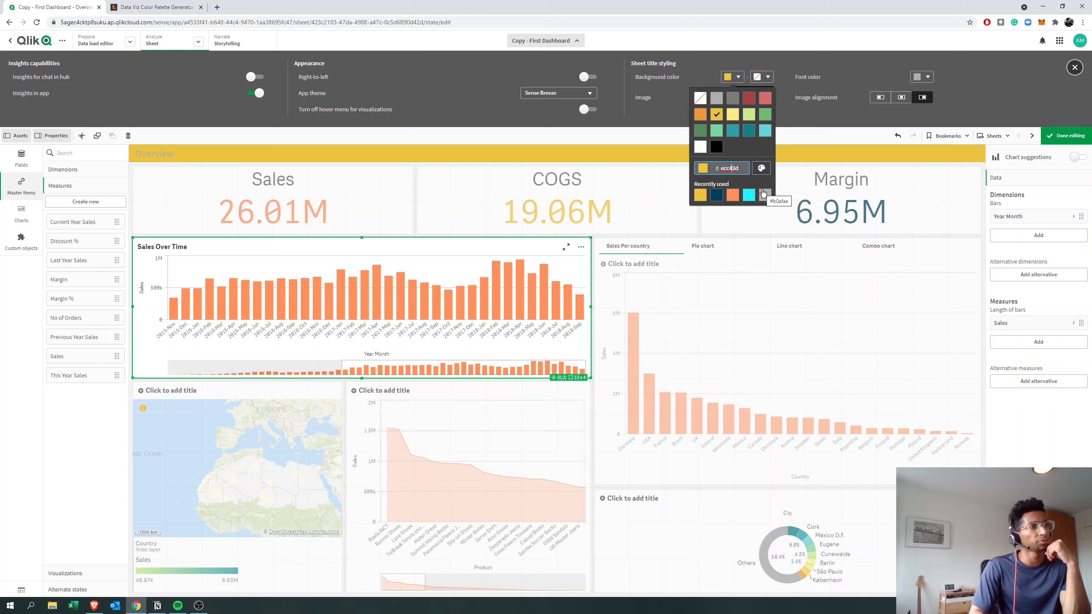
{"action": "left_click", "coordinate": [733, 77]}
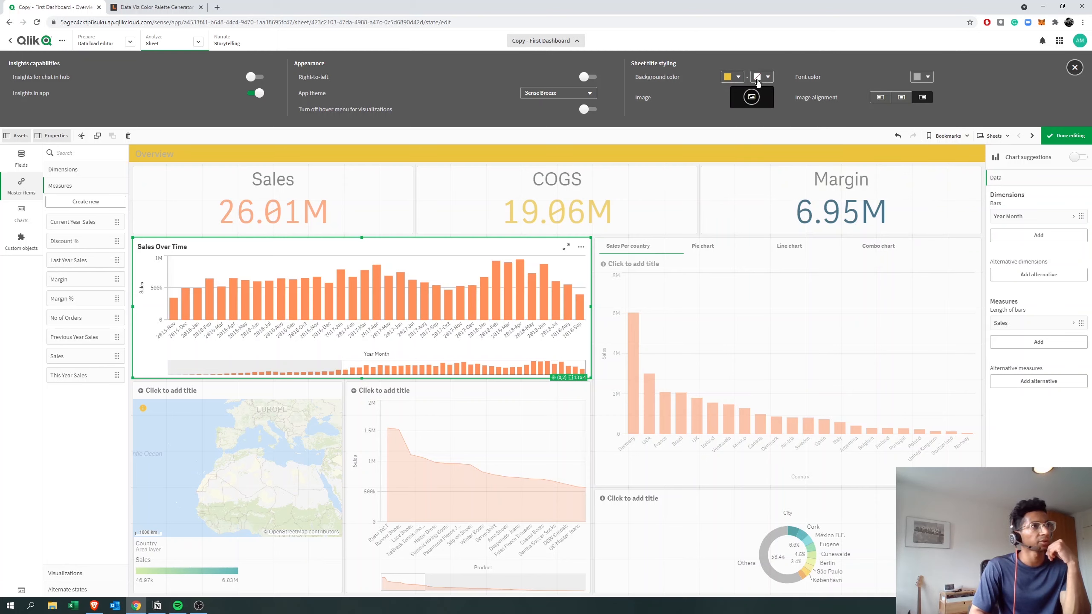
{"action": "left_click", "coordinate": [732, 77]}
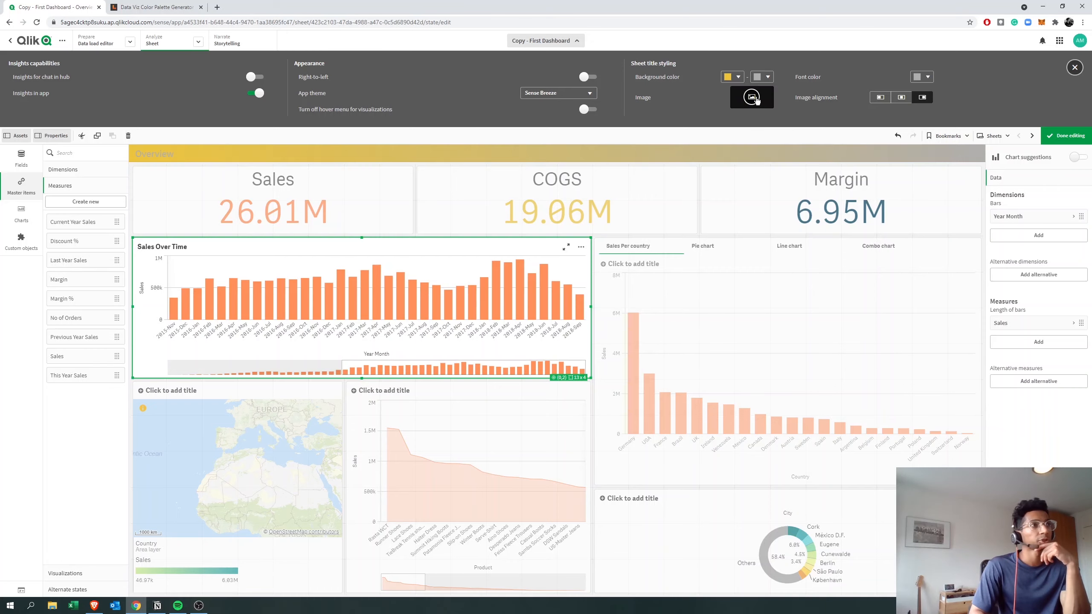
Insert the jpg photo from the Media library as the sheet title image
{"action": "left_click", "coordinate": [752, 97]}
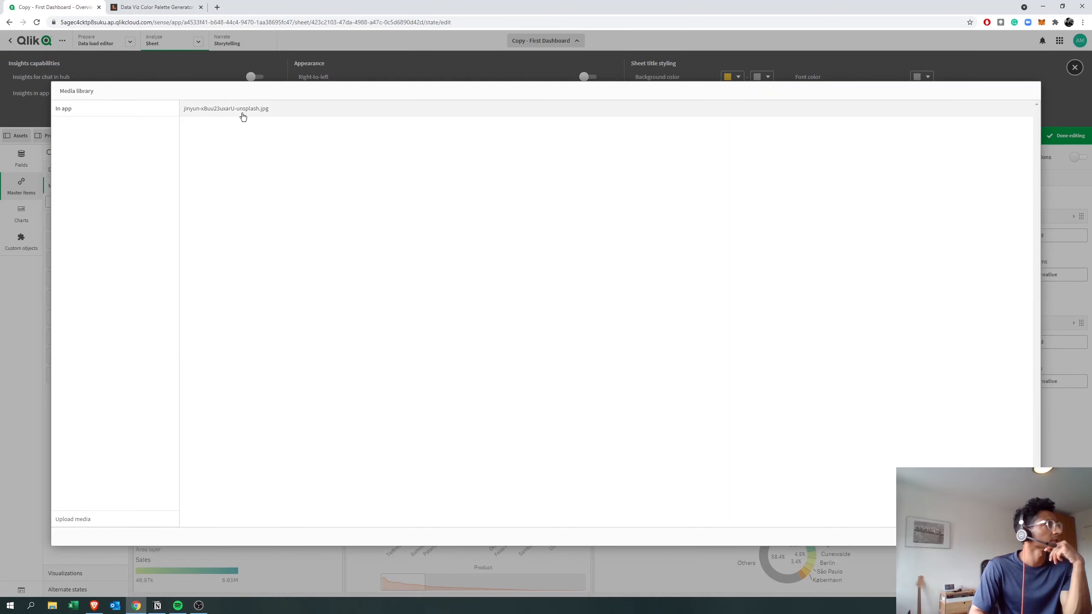
{"action": "left_click", "coordinate": [227, 108]}
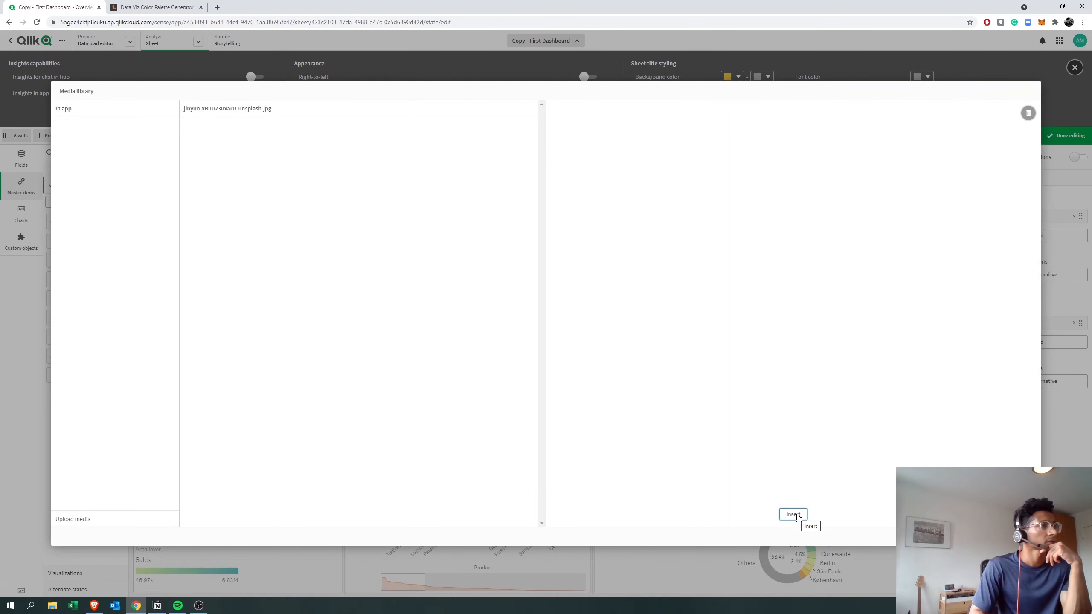
{"action": "left_click", "coordinate": [793, 514]}
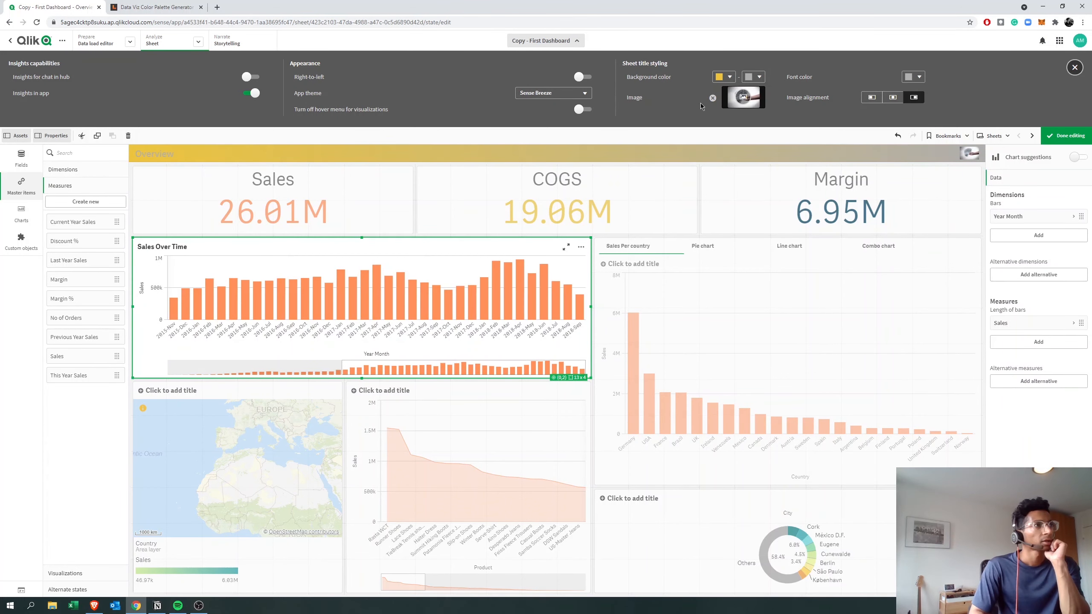
{"action": "mouse_move", "coordinate": [932, 167]}
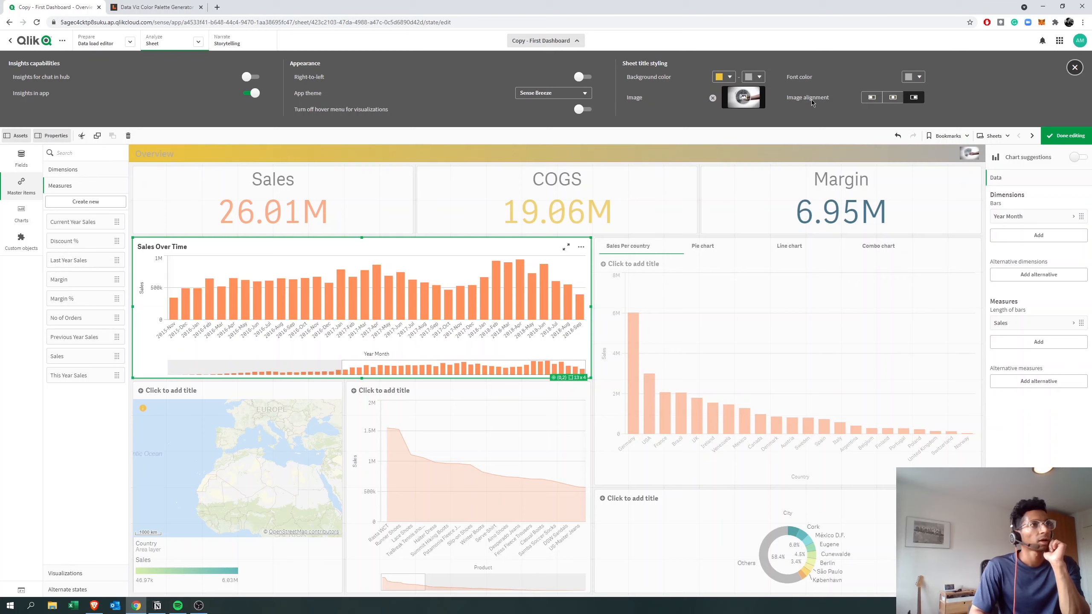
Align the title image left (via centre) and close the app settings panel
{"action": "left_click", "coordinate": [871, 98]}
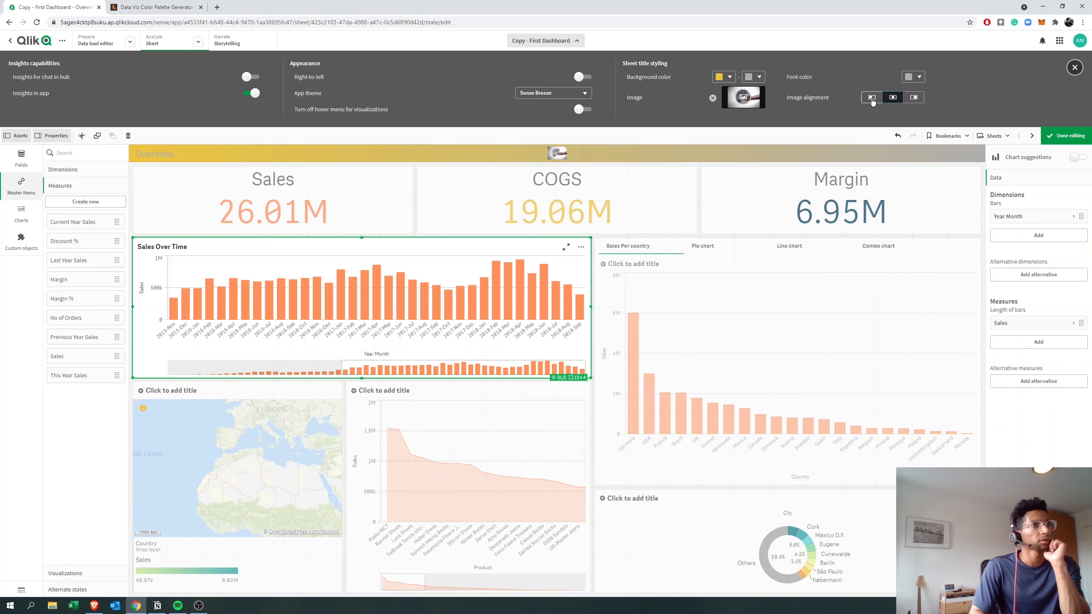
{"action": "left_click", "coordinate": [871, 96]}
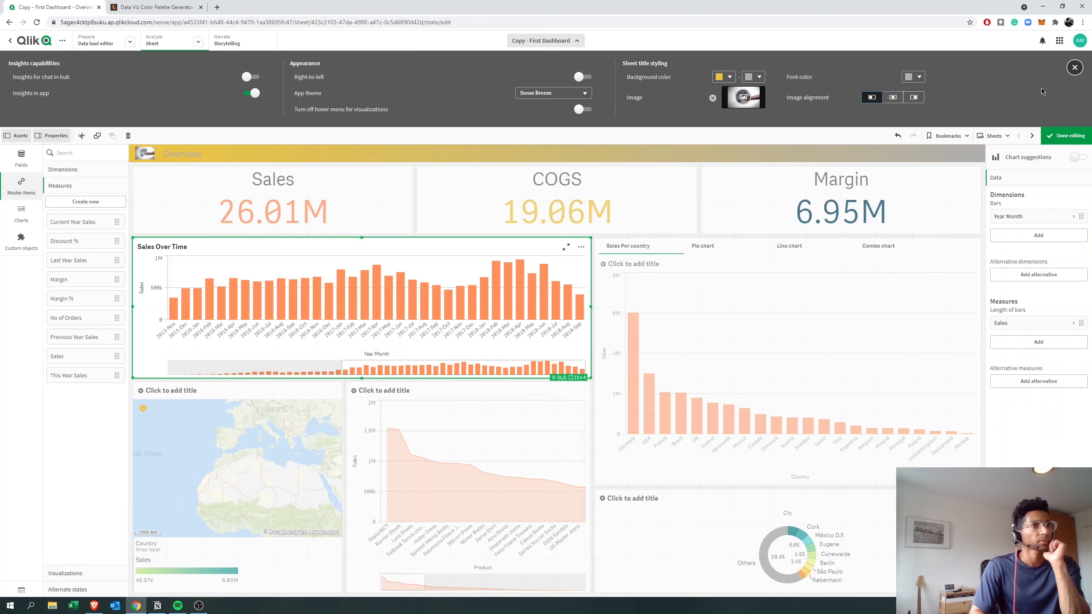
{"action": "left_click", "coordinate": [1075, 67]}
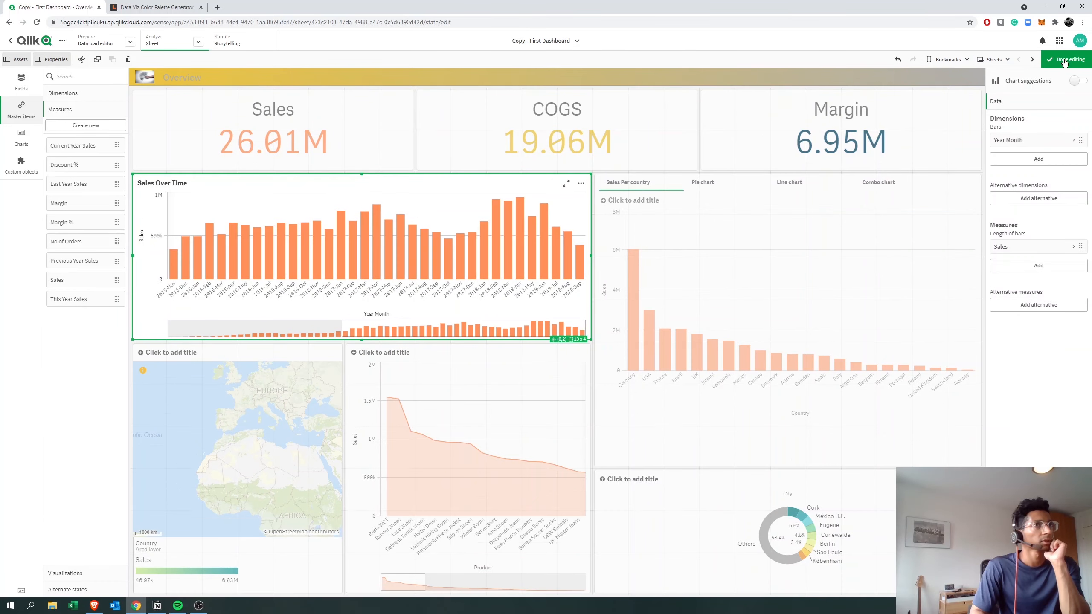
Finish editing to show the restyled dashboard in analysis view
{"action": "left_click", "coordinate": [1064, 59]}
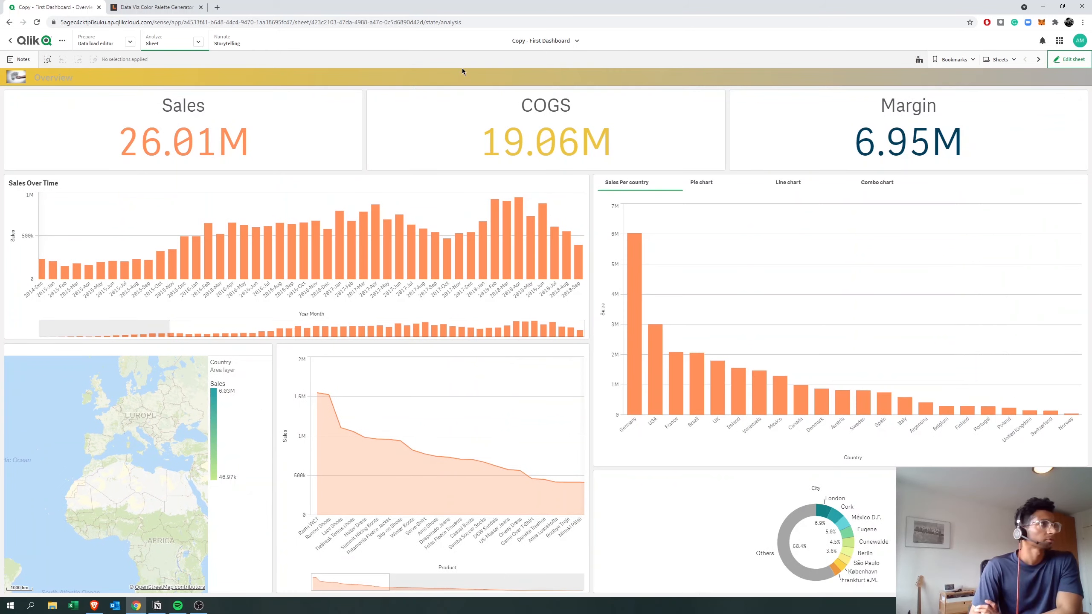
{"action": "mouse_move", "coordinate": [1075, 85]}
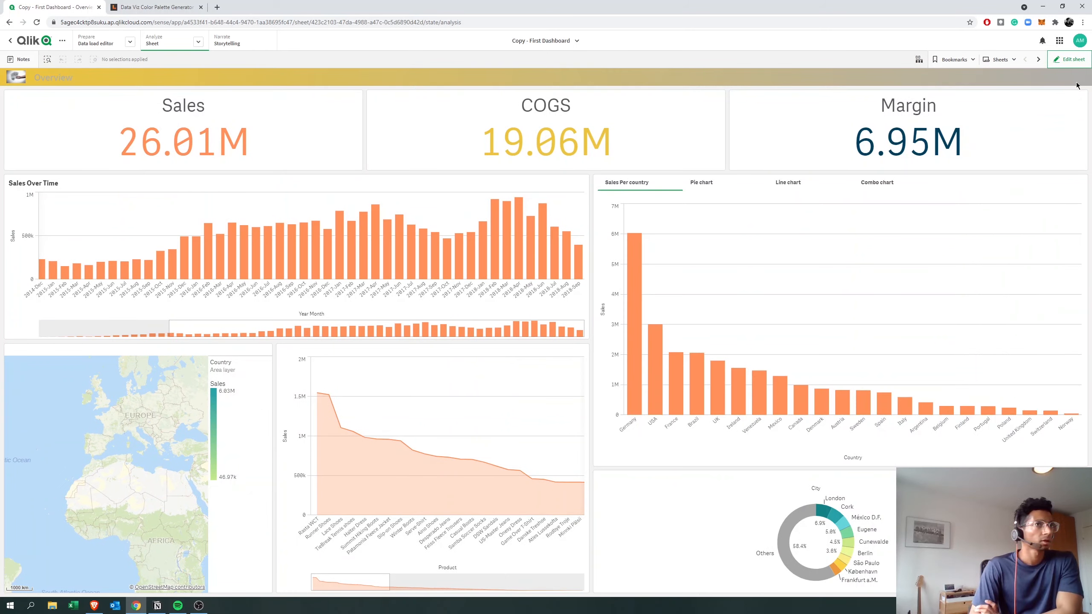
{"action": "mouse_move", "coordinate": [688, 93]}
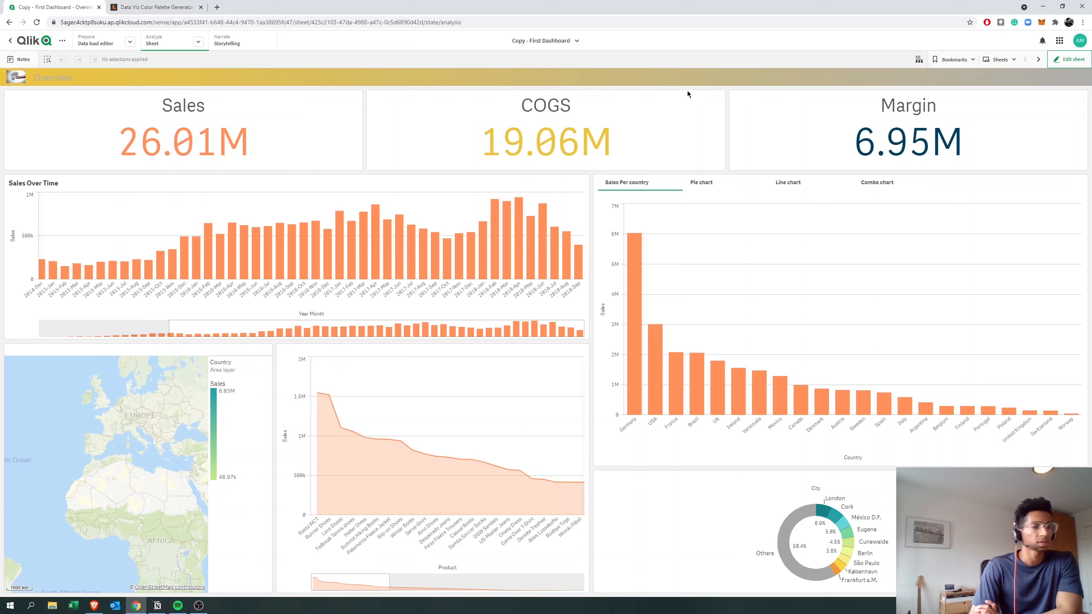
{"action": "mouse_move", "coordinate": [679, 92]}
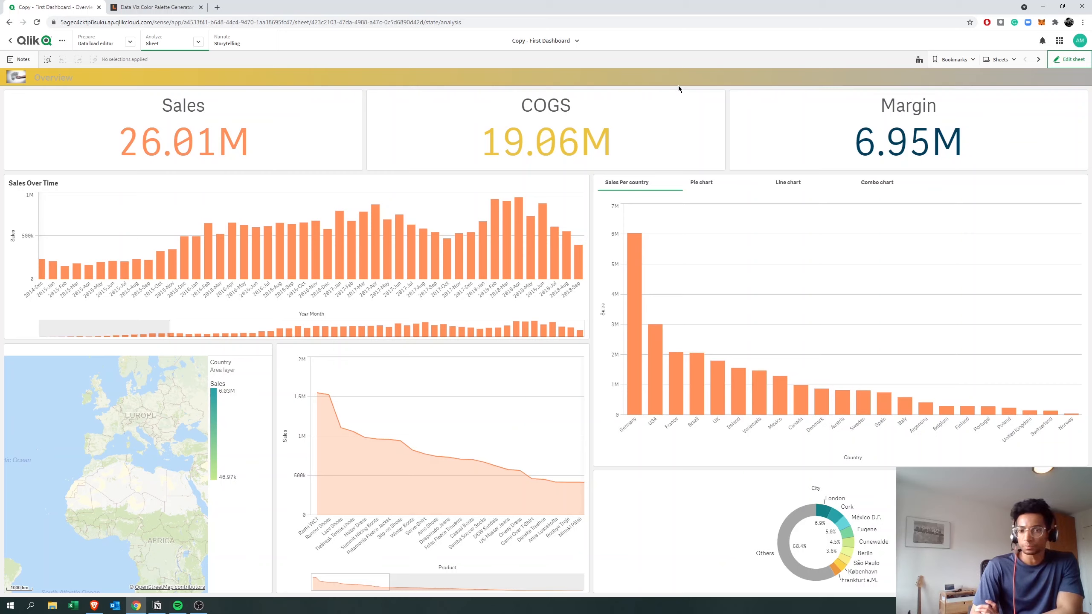
{"action": "mouse_move", "coordinate": [933, 411]}
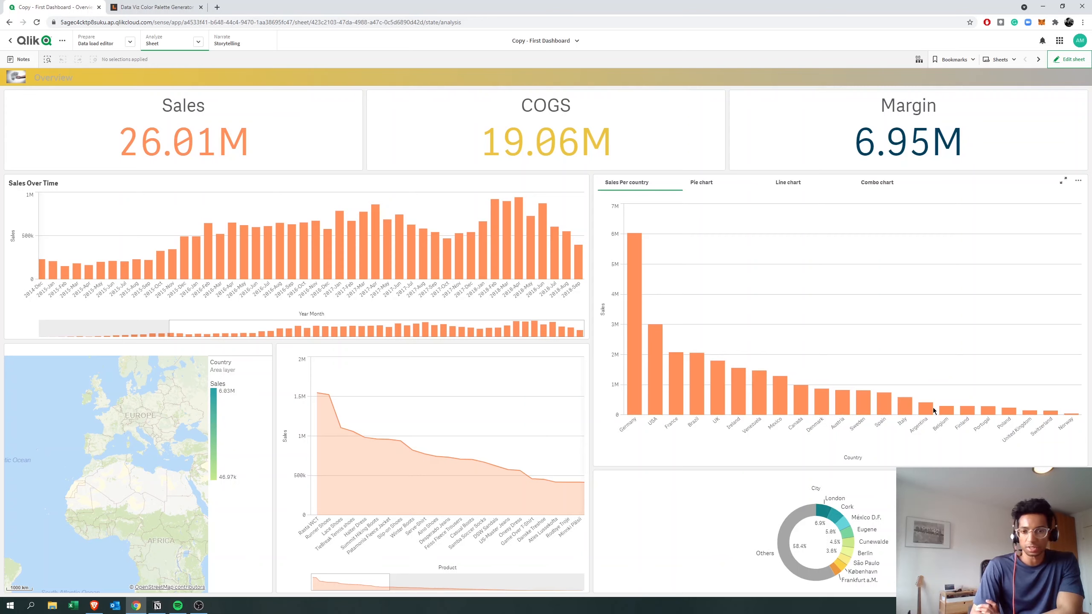
{"action": "mouse_move", "coordinate": [1021, 408]}
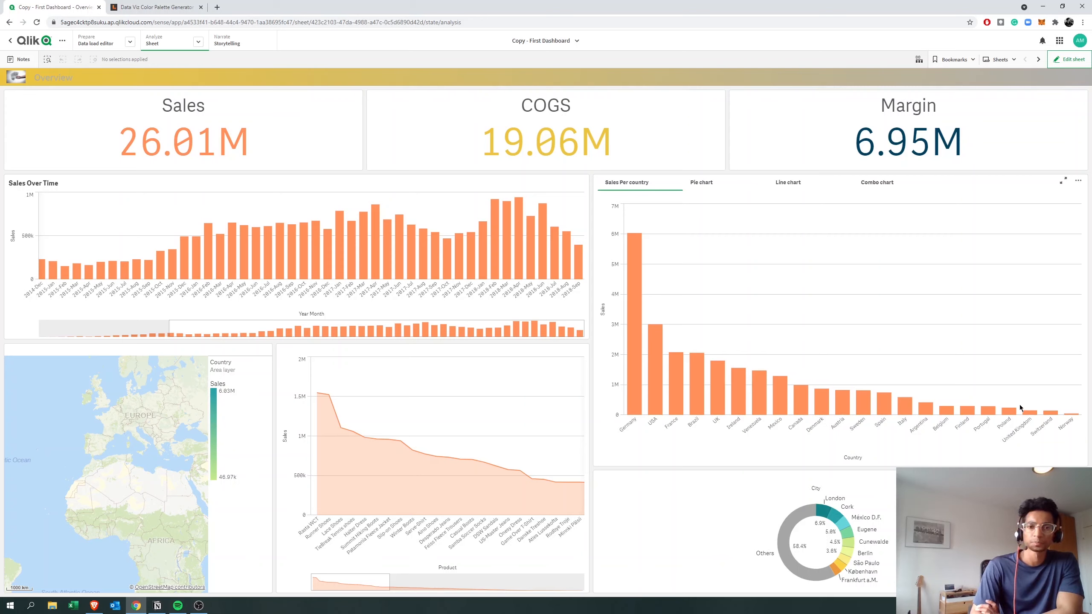